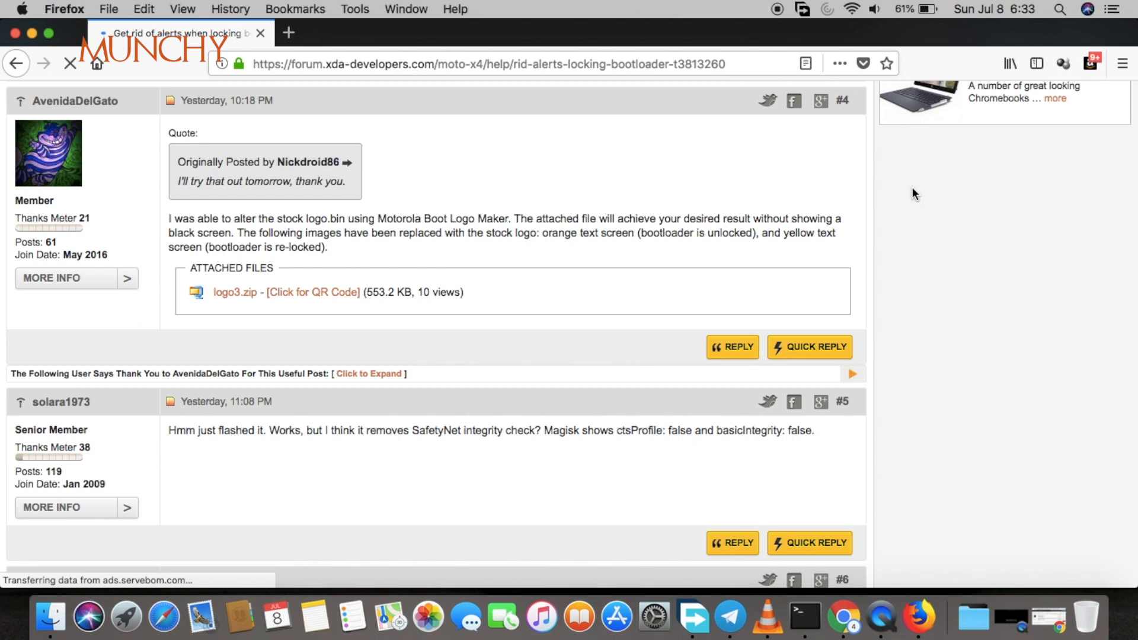
pyautogui.moveTo(570, 194)
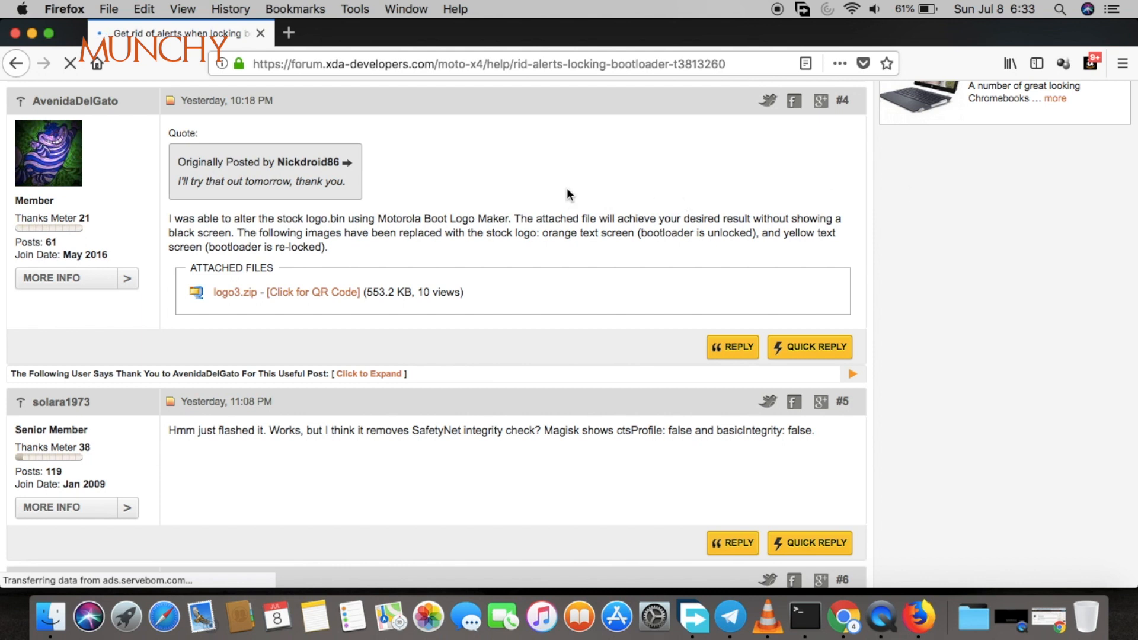
pyautogui.moveTo(235, 295)
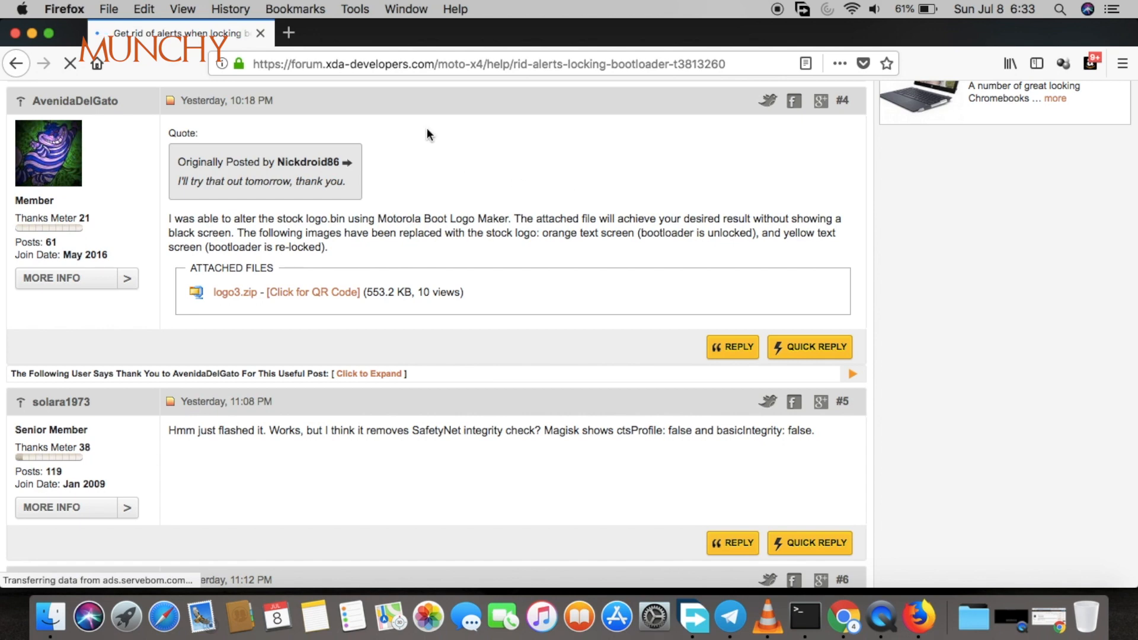
pyautogui.moveTo(33, 33)
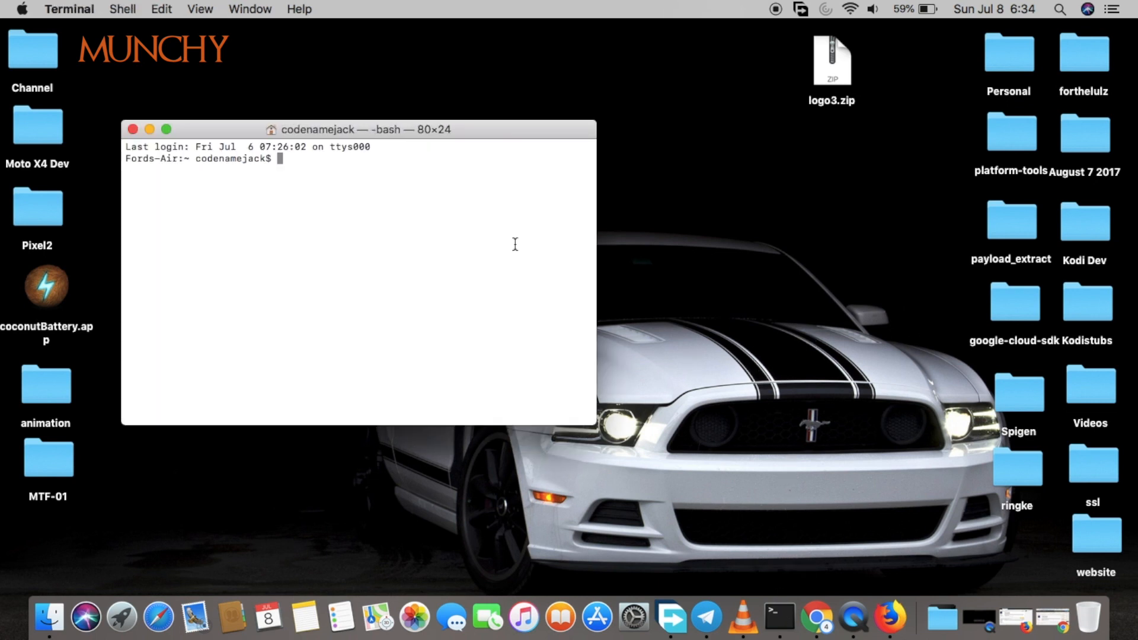
# Change into the desktop platform-tools folder and check logo3.bin reports as data
pyautogui.write('cd')
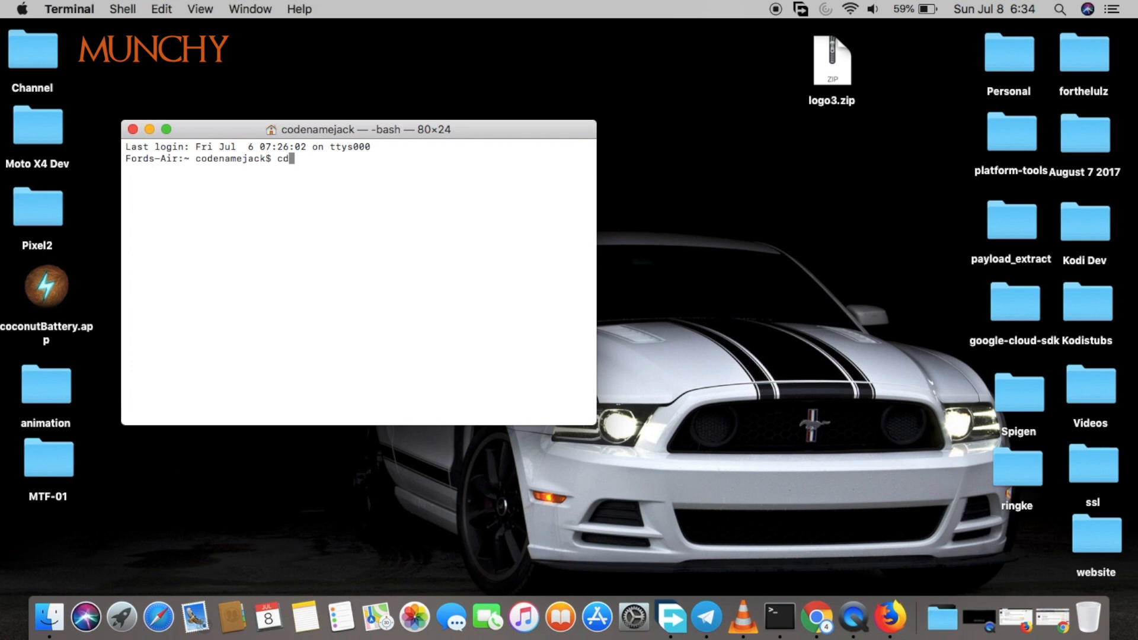
pyautogui.write('desktop')
pyautogui.write('file logo3.bin')
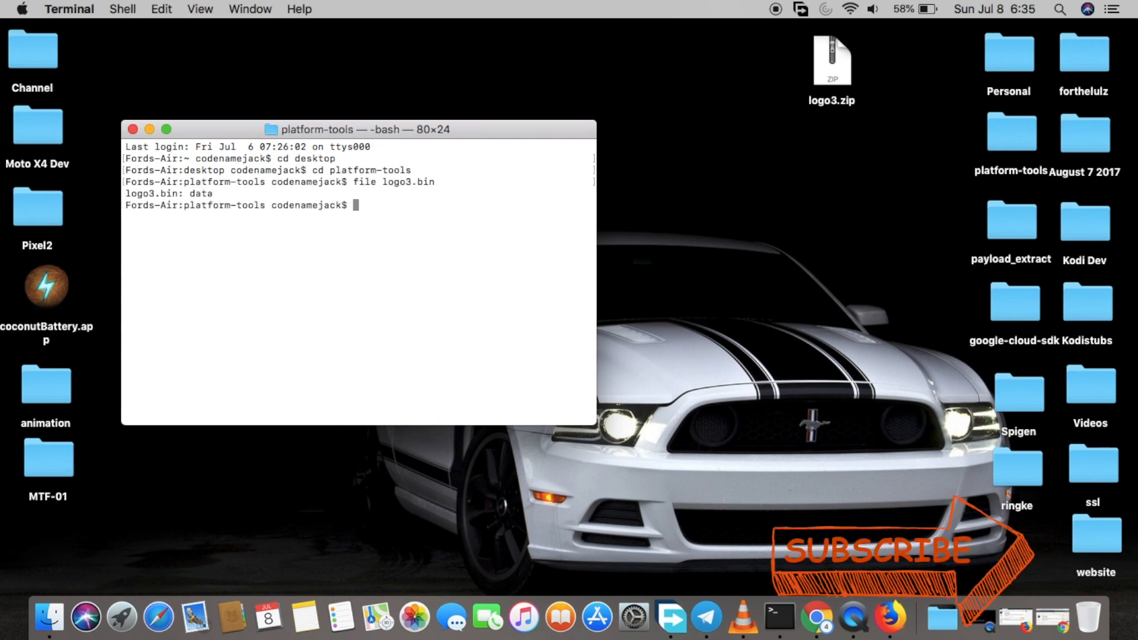
# Run adb devices and confirm the phone is listed after allowing USB debugging
pyautogui.write('adb devices')
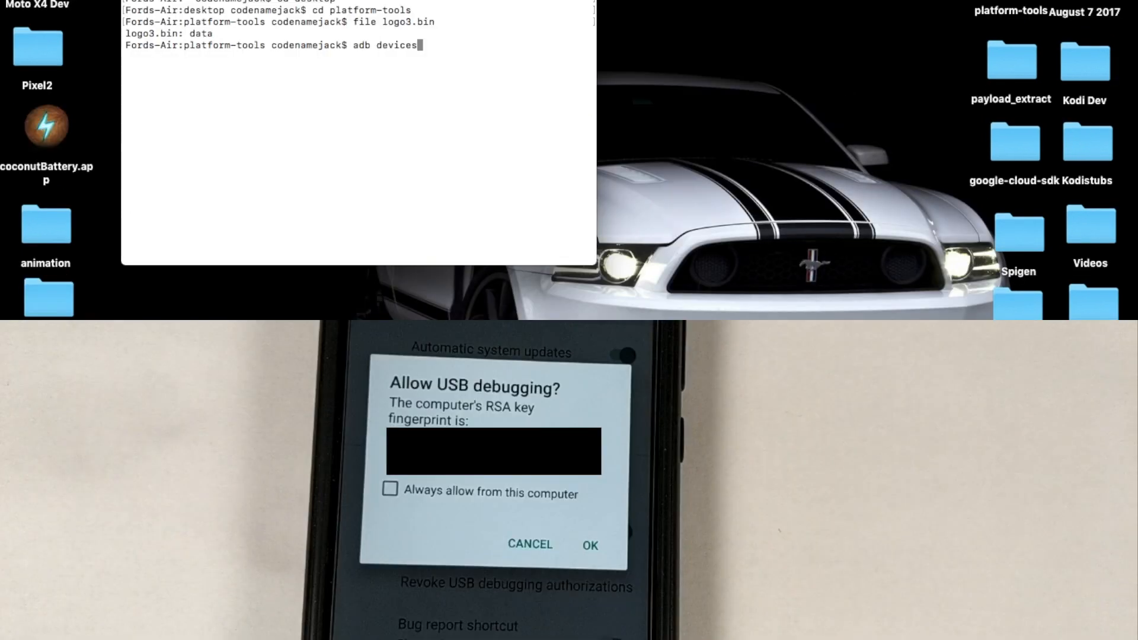
pyautogui.press('Return')
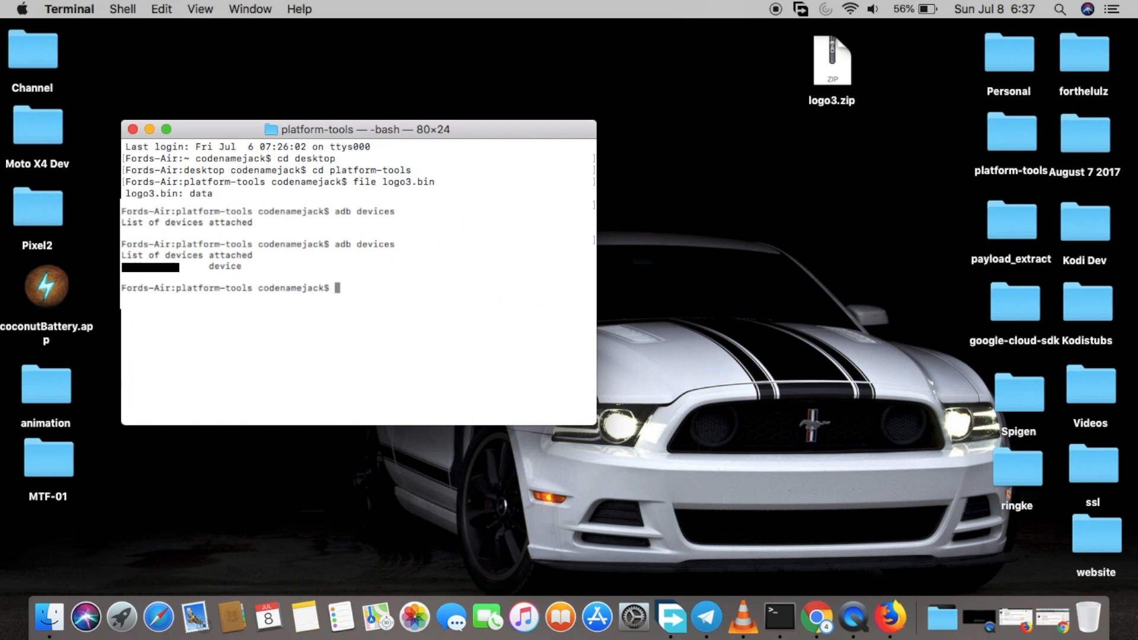
pyautogui.press('Return')
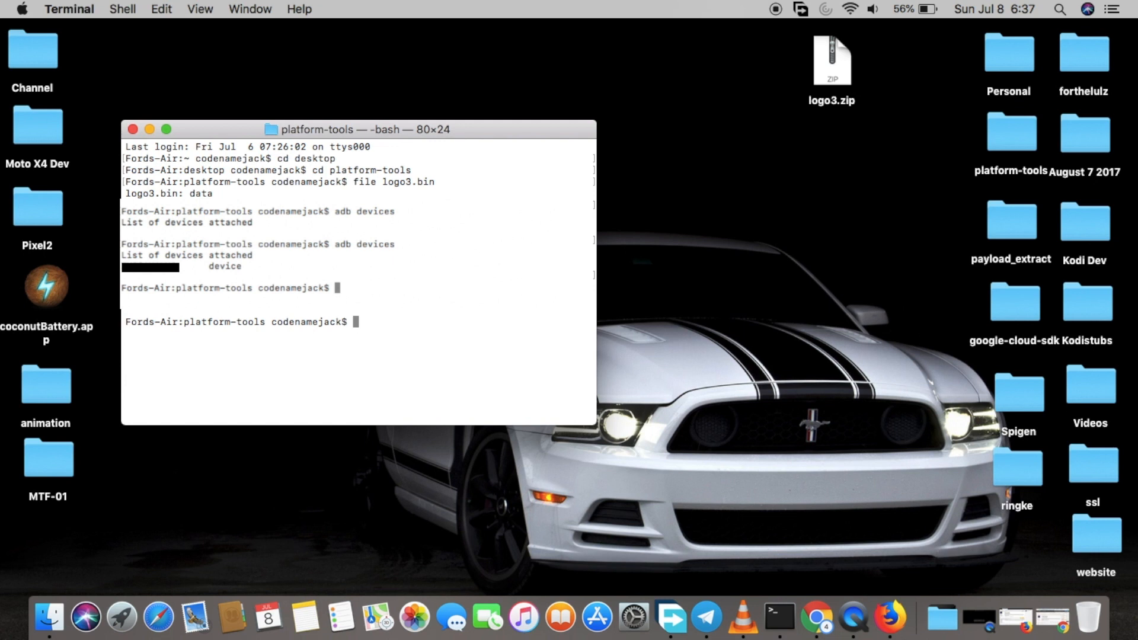
# Reboot the phone into the bootloader with adb reboot bootloader
pyautogui.write('adb re')
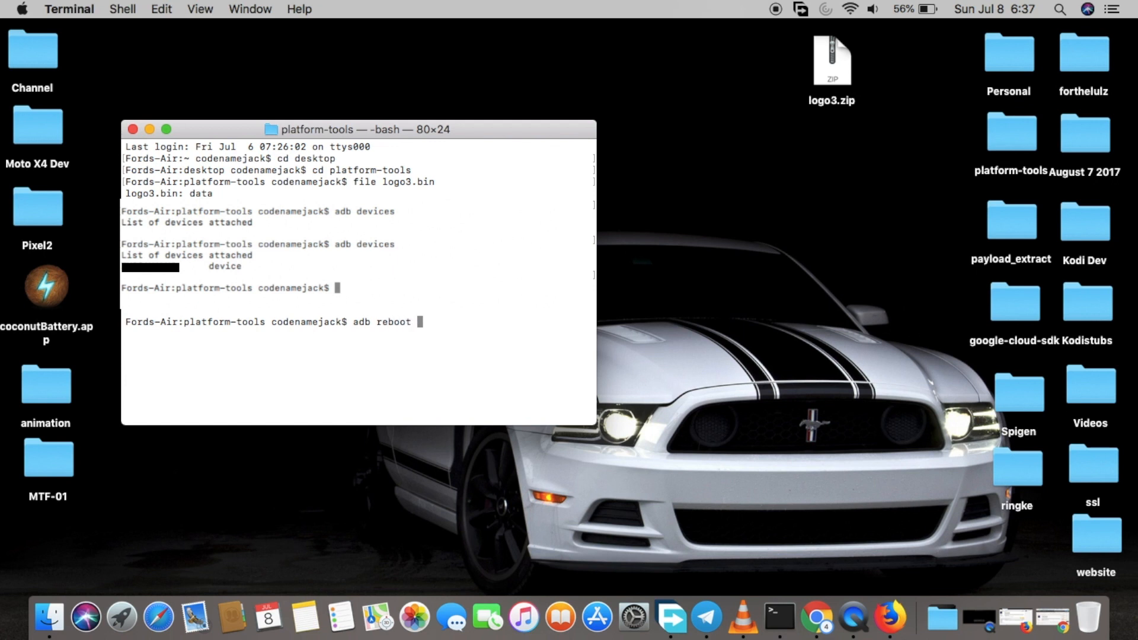
pyautogui.write('bootloader')
pyautogui.write('fastboot devices')
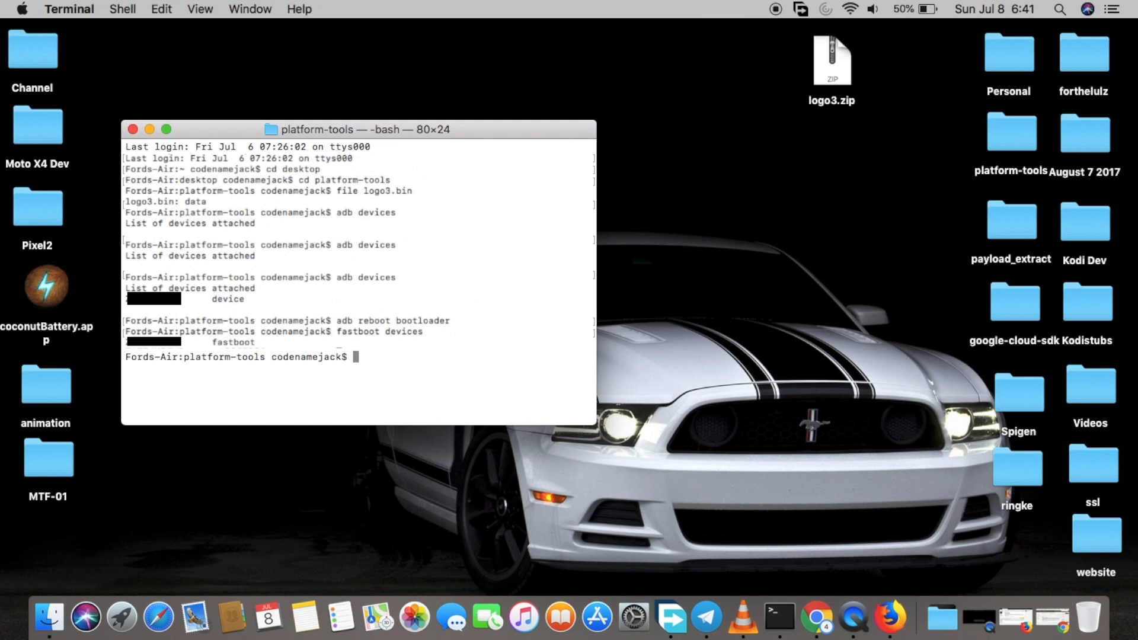
# Flash logo3.bin to the logo_a partition with ./fastboot flash logo_a logo3.bin
pyautogui.write('./fastboot flash logo_a logo3.bin')
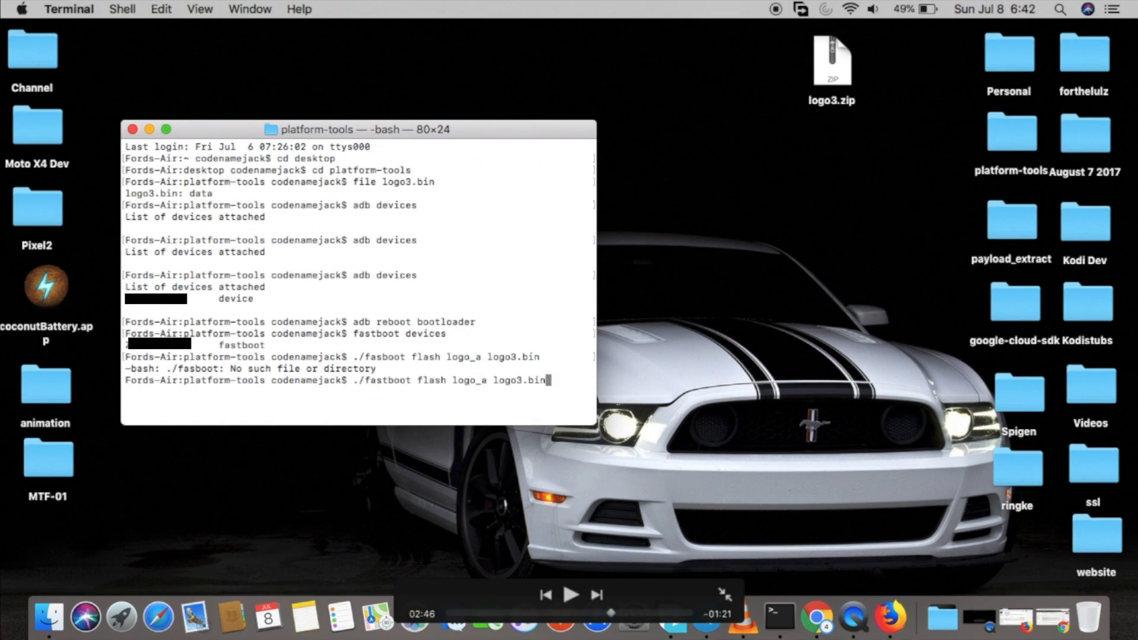